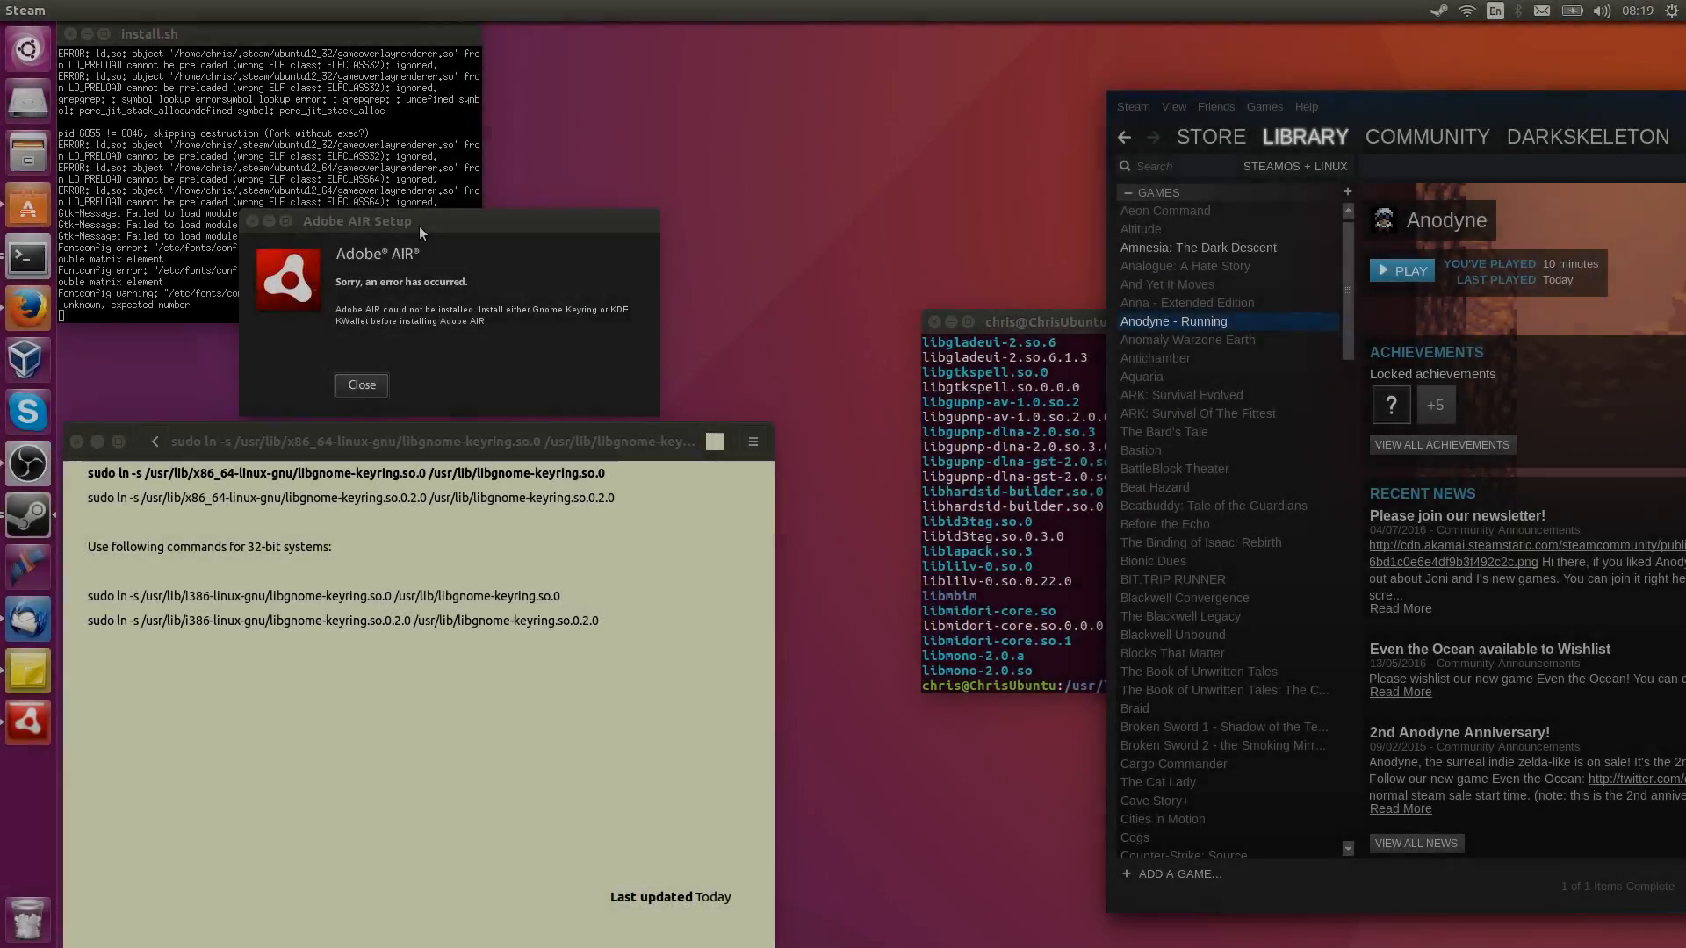
- Dismiss the Adobe AIR keyring error and deselect the 32-bit commands in the note
left_click_drag(357, 221, 590, 160)
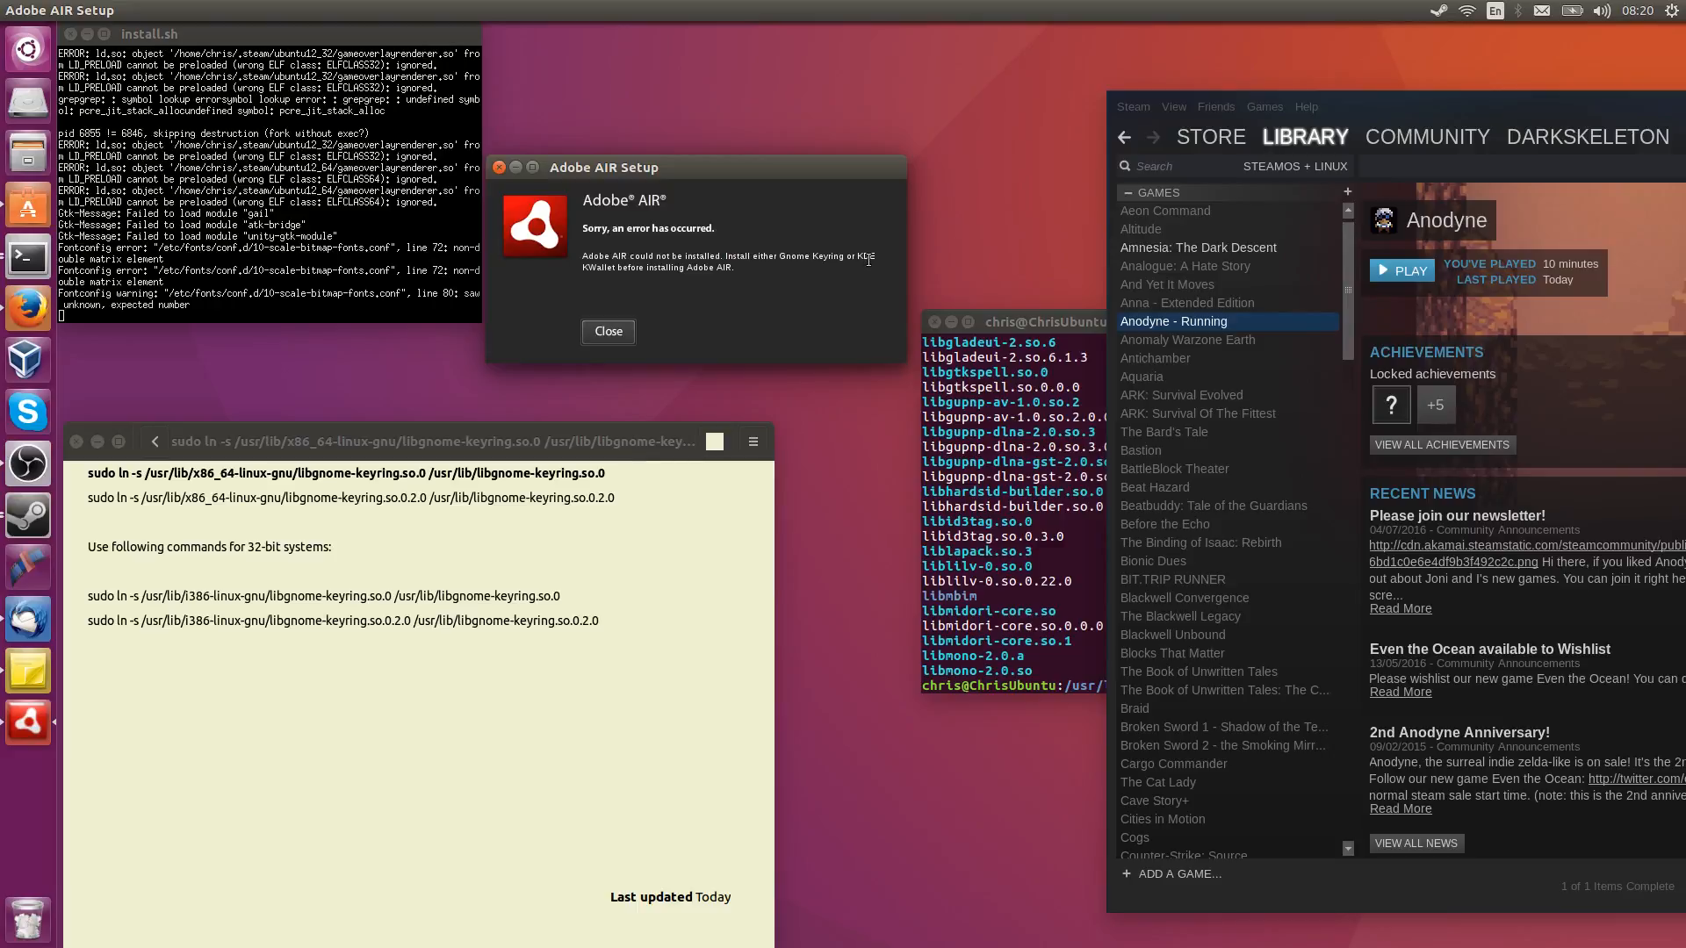
mouse_move(1037, 334)
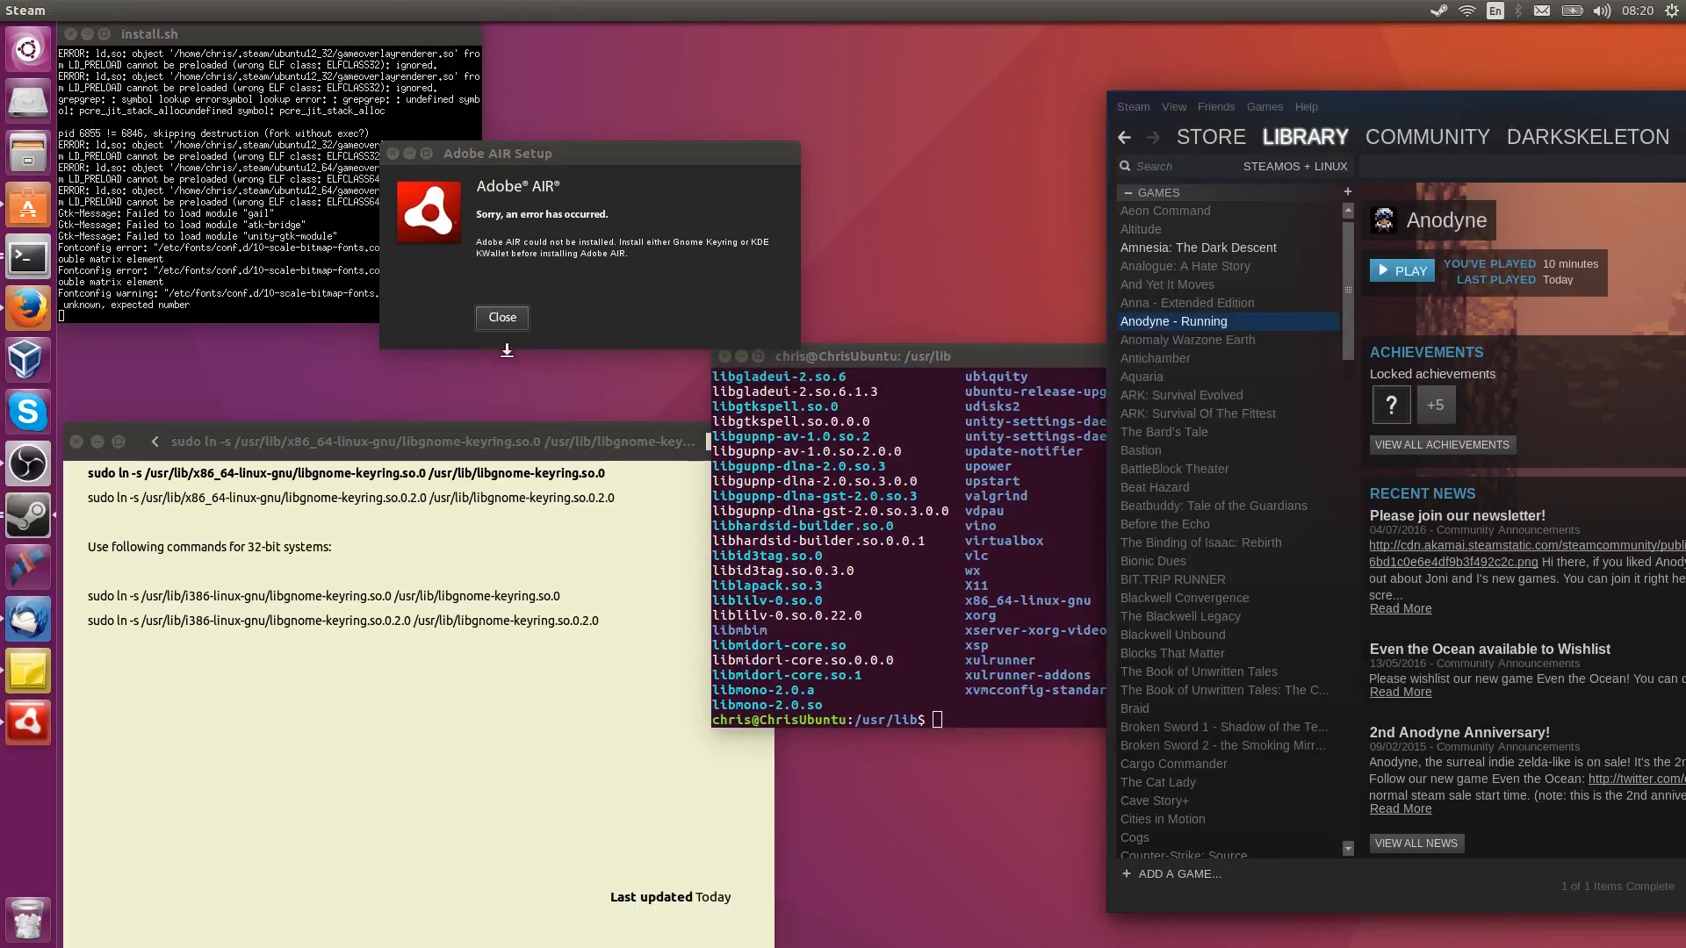
left_click(323, 511)
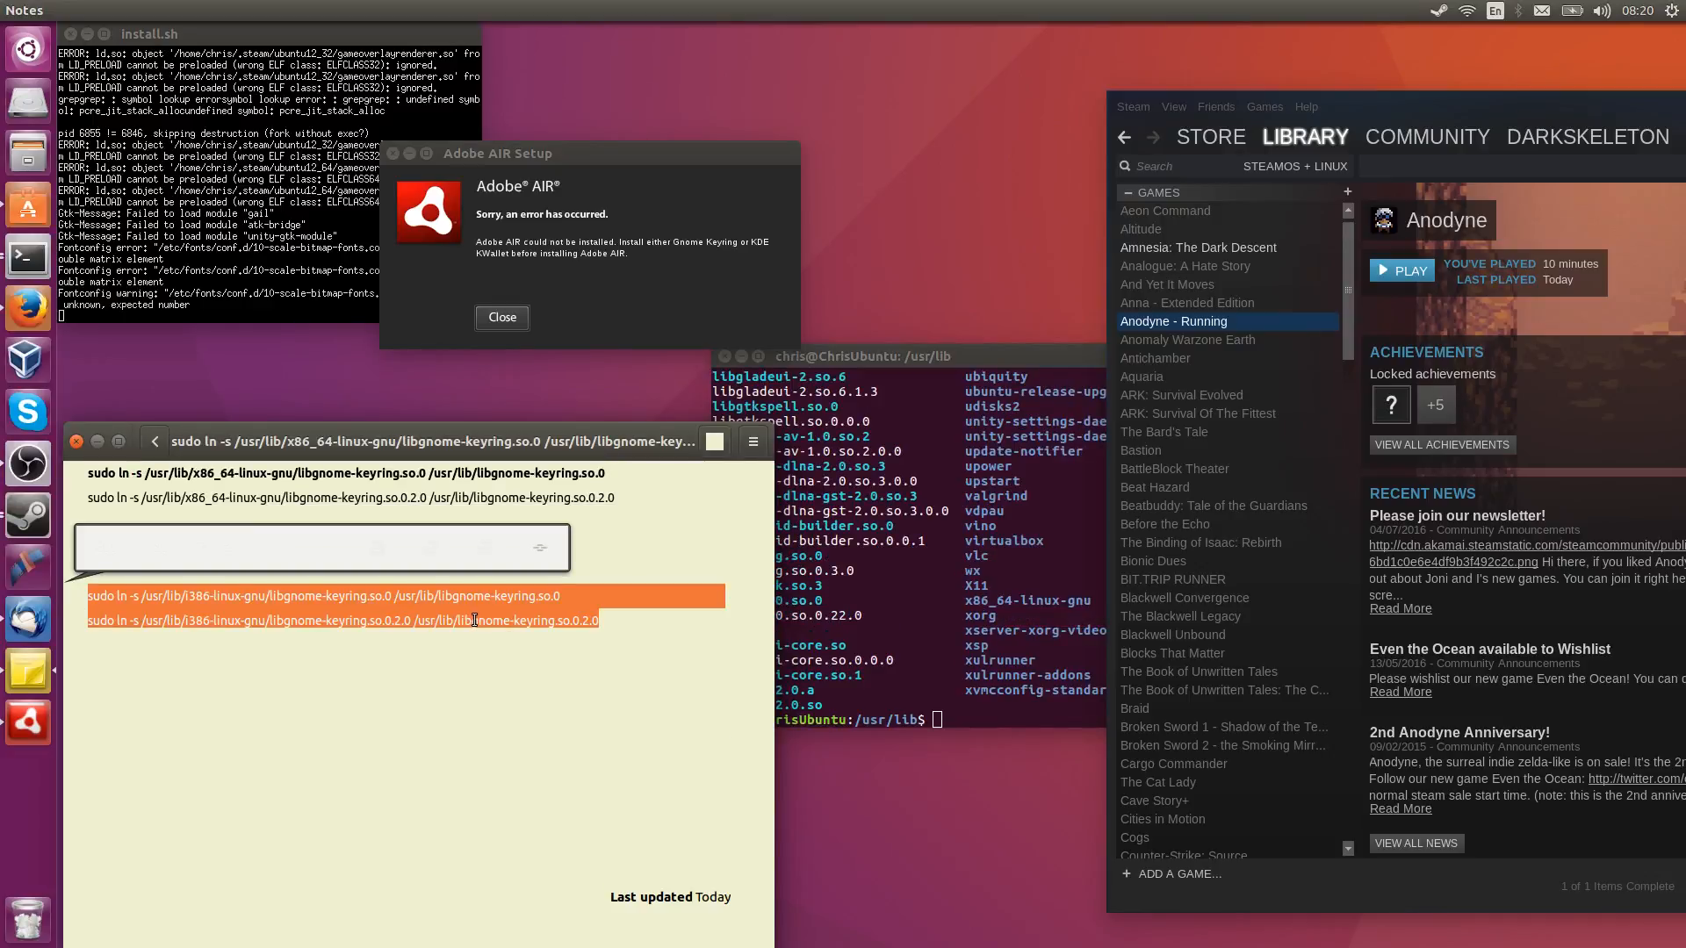
left_click(500, 318)
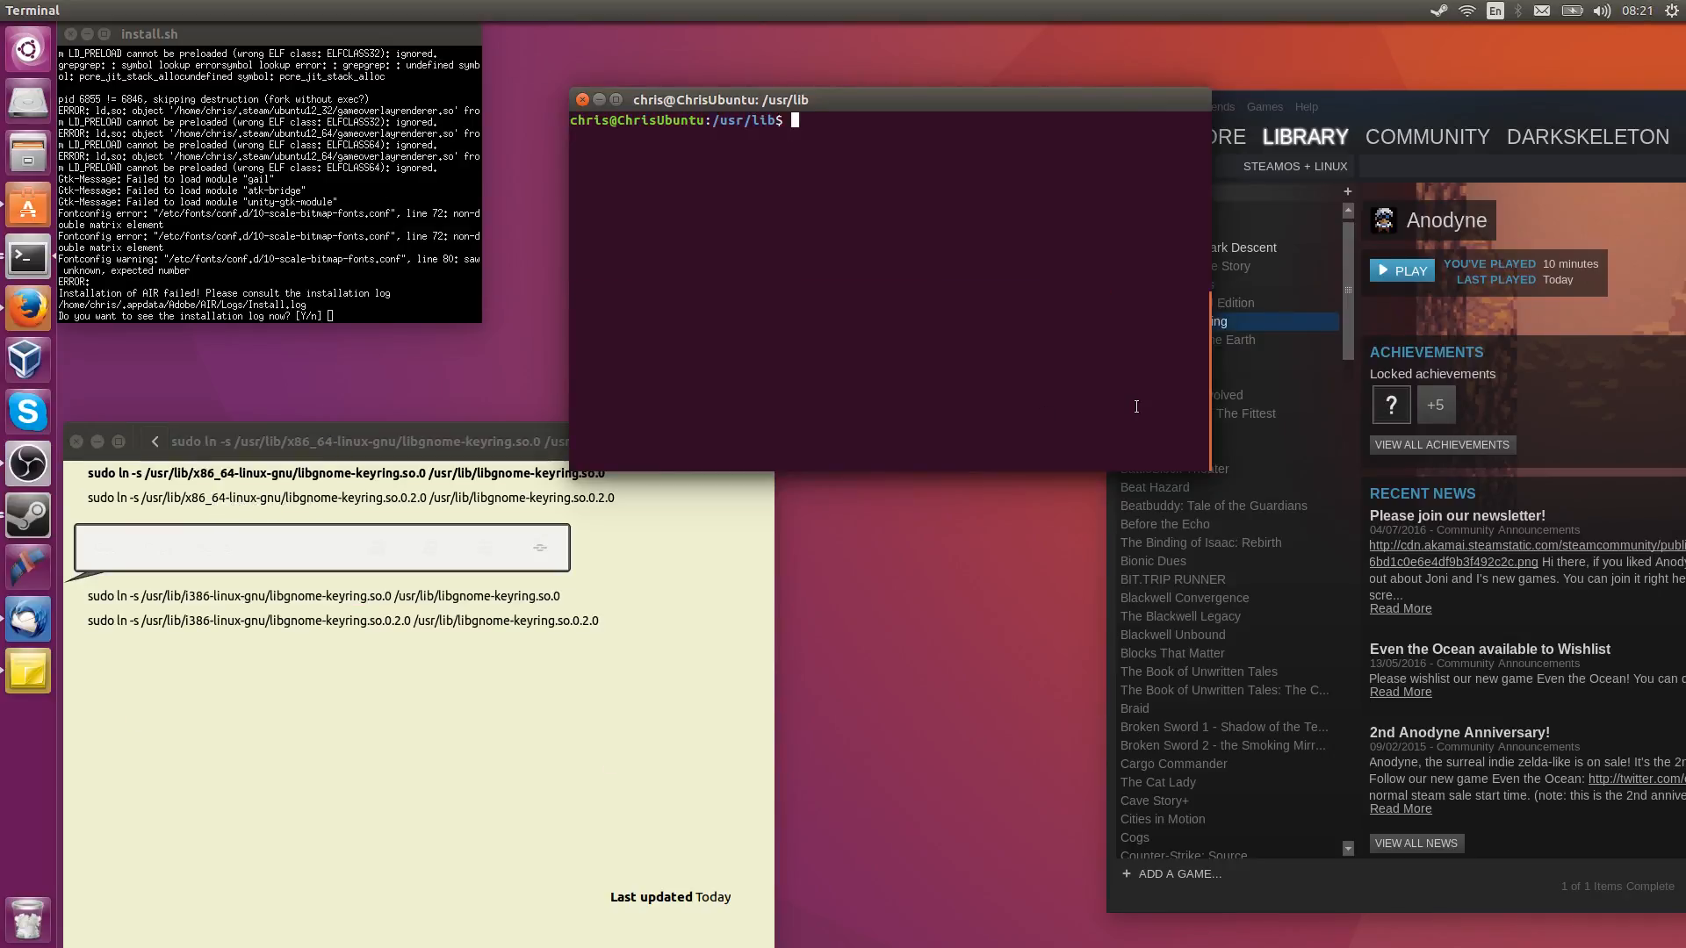
- Run 'locate libgnome-keyring.so' to find the .so.0 and .so.0.2.0 copies under /usr/lib/x86_64-linux-gnu
type("locate")
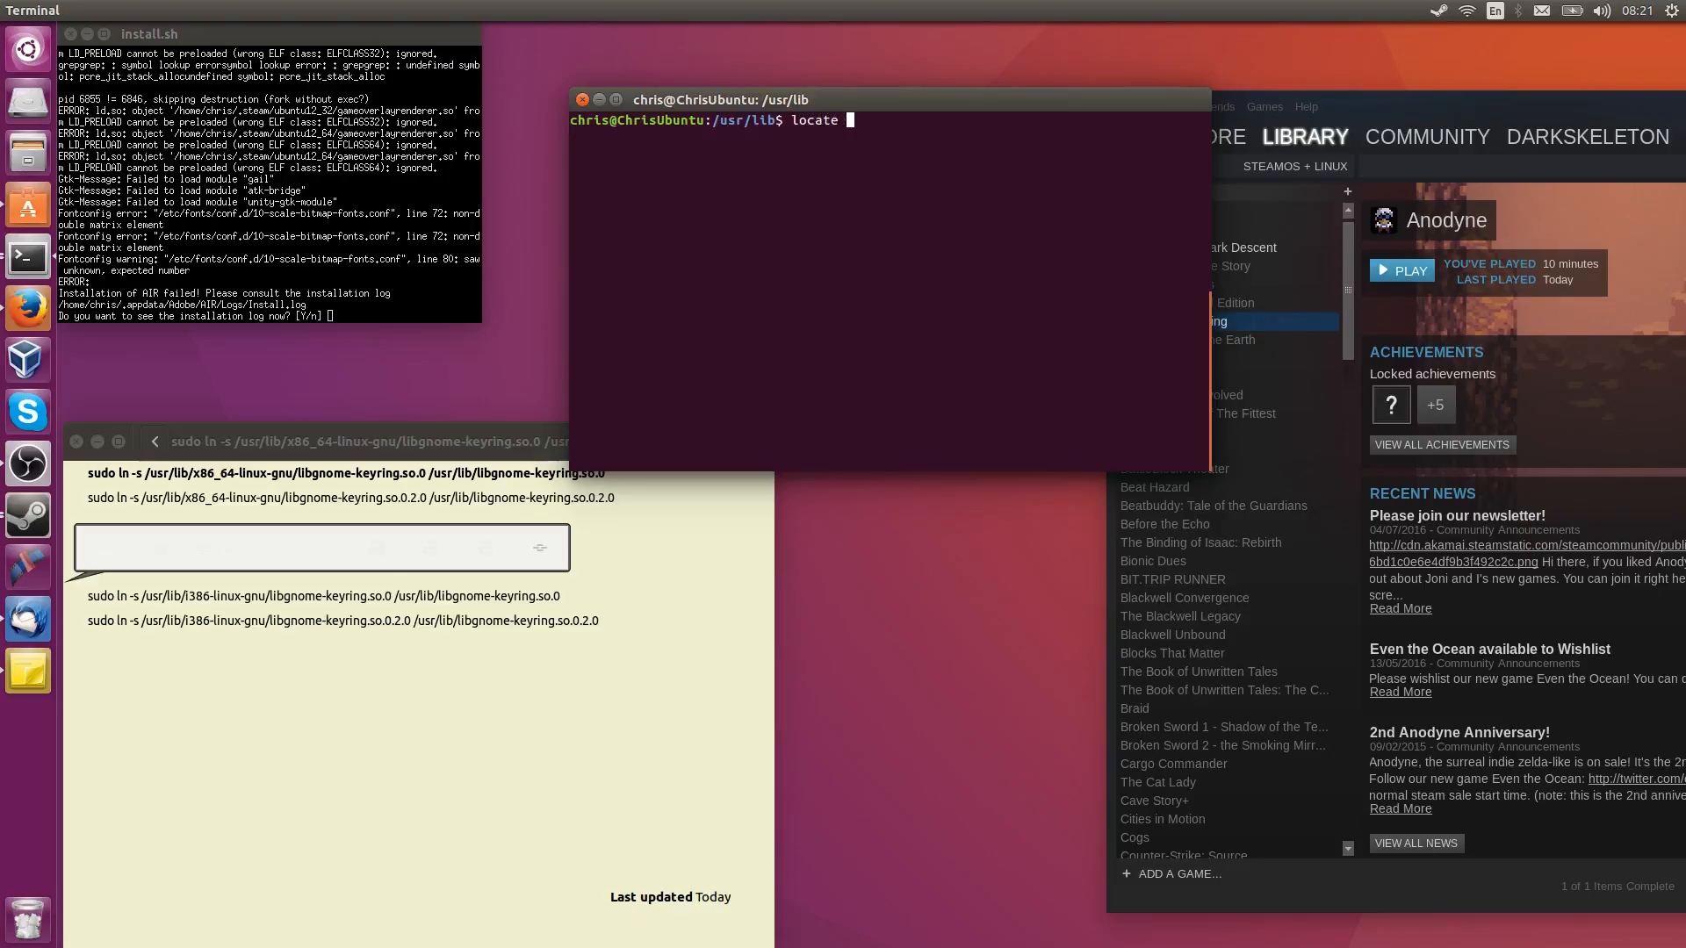
type("libgnome-")
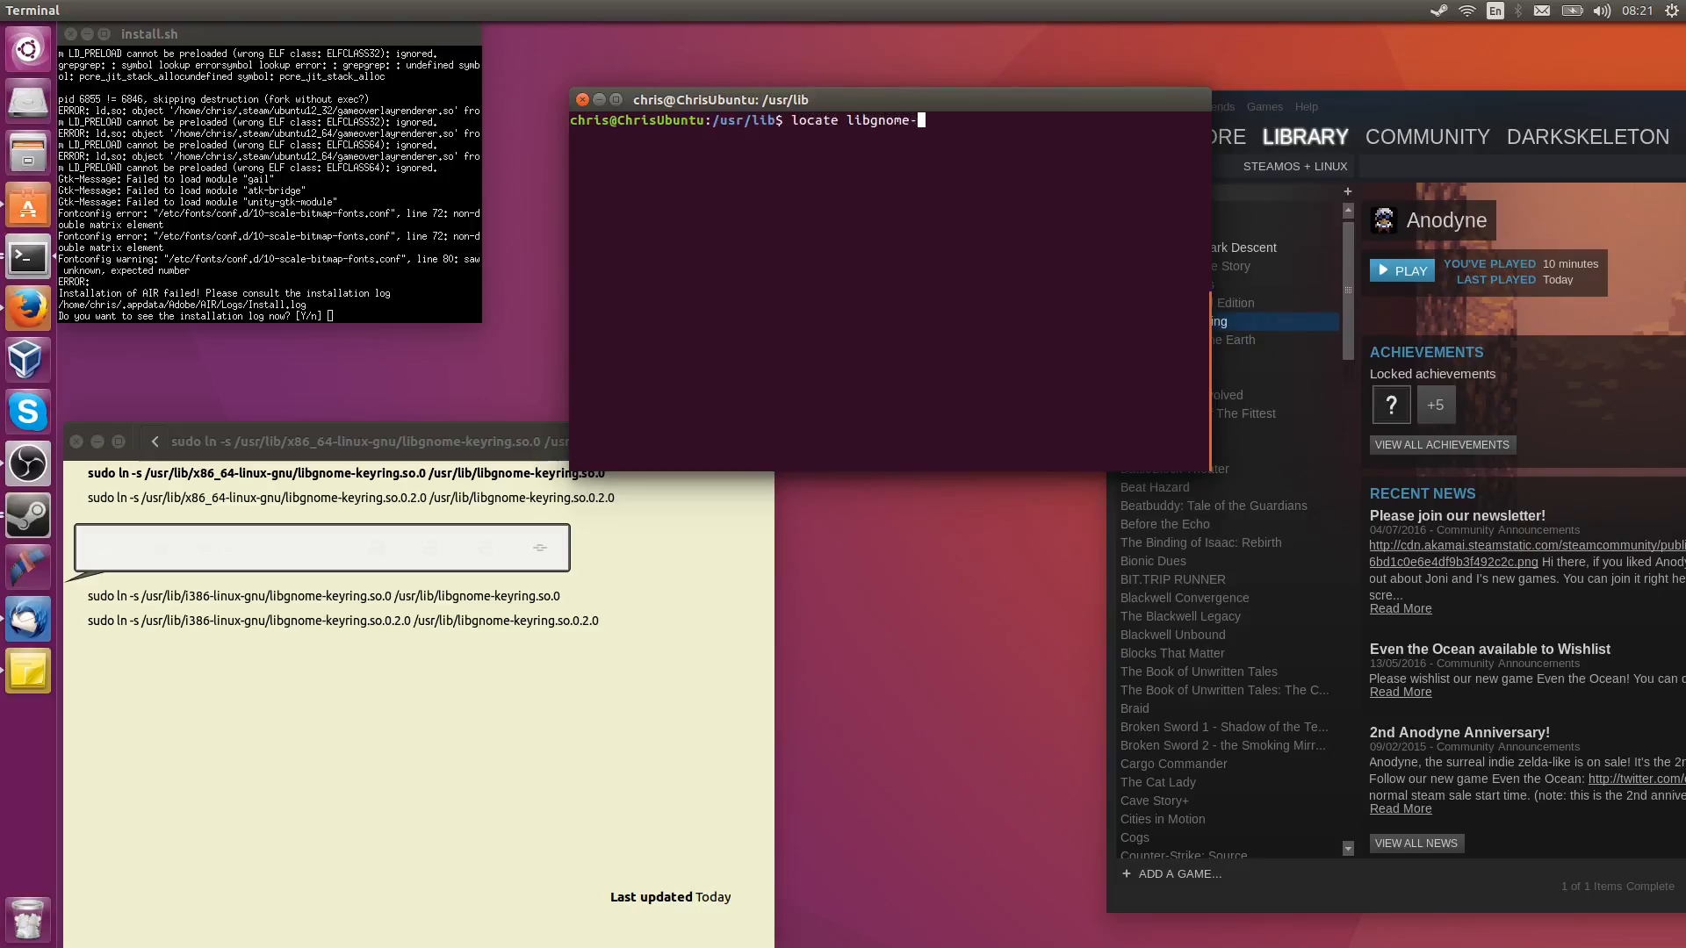
key("Return")
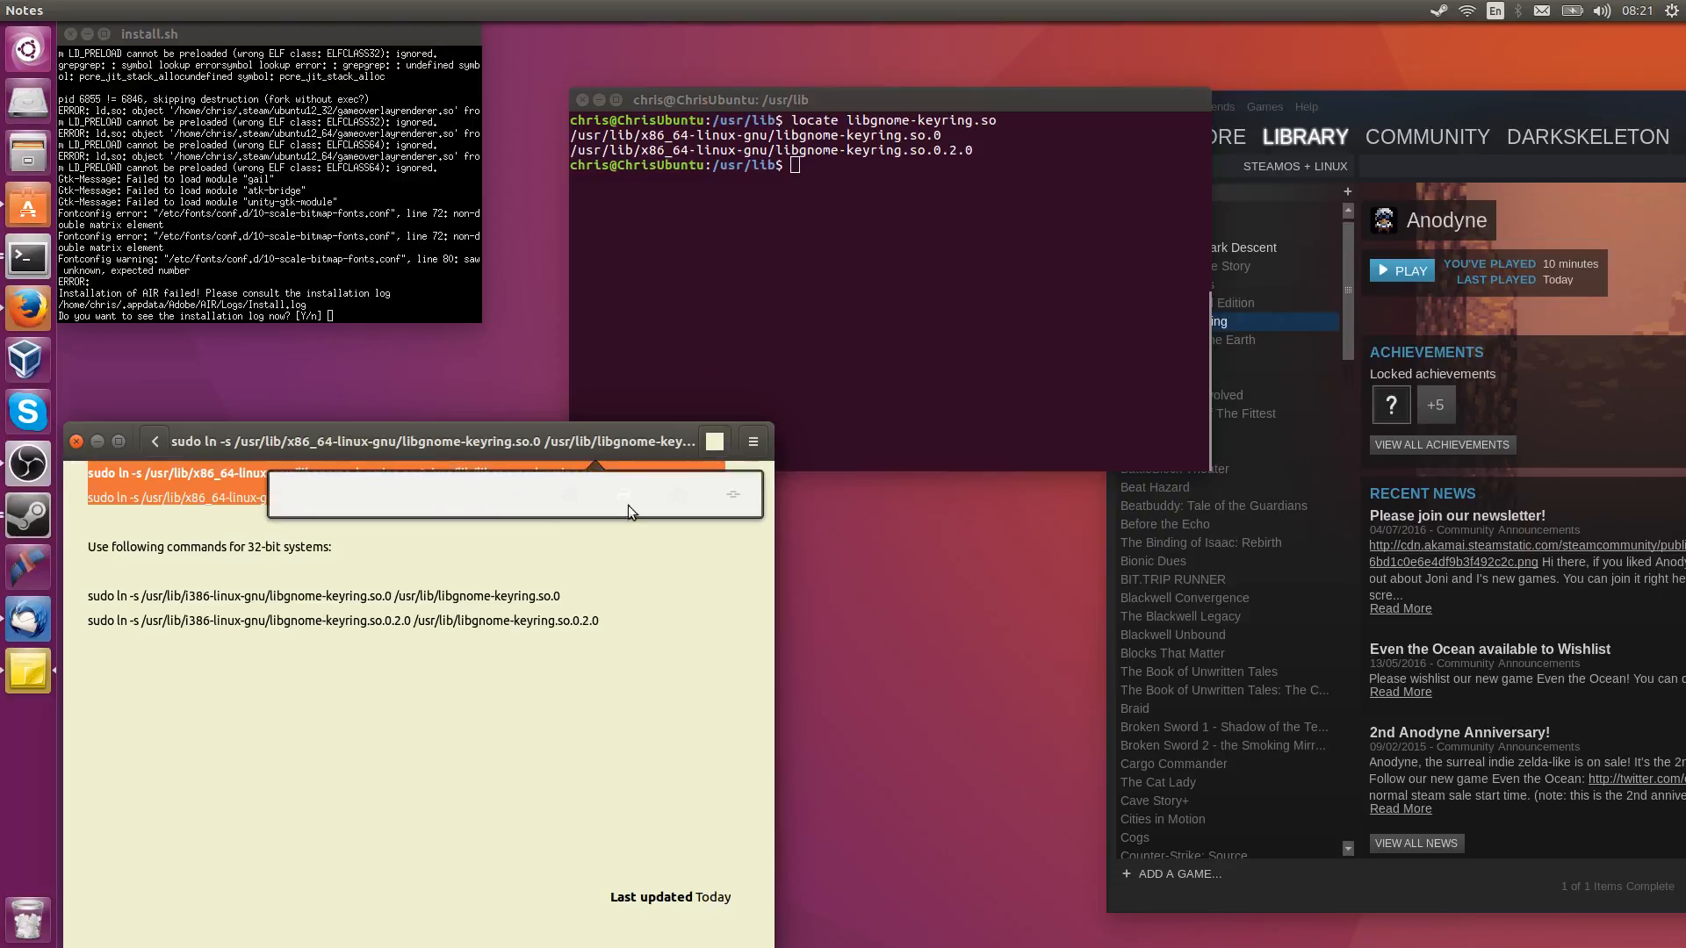
- Run the two 64-bit sudo ln -s commands linking libgnome-keyring.so.0 and .so.0.2.0 into /usr/lib
left_click(860, 269)
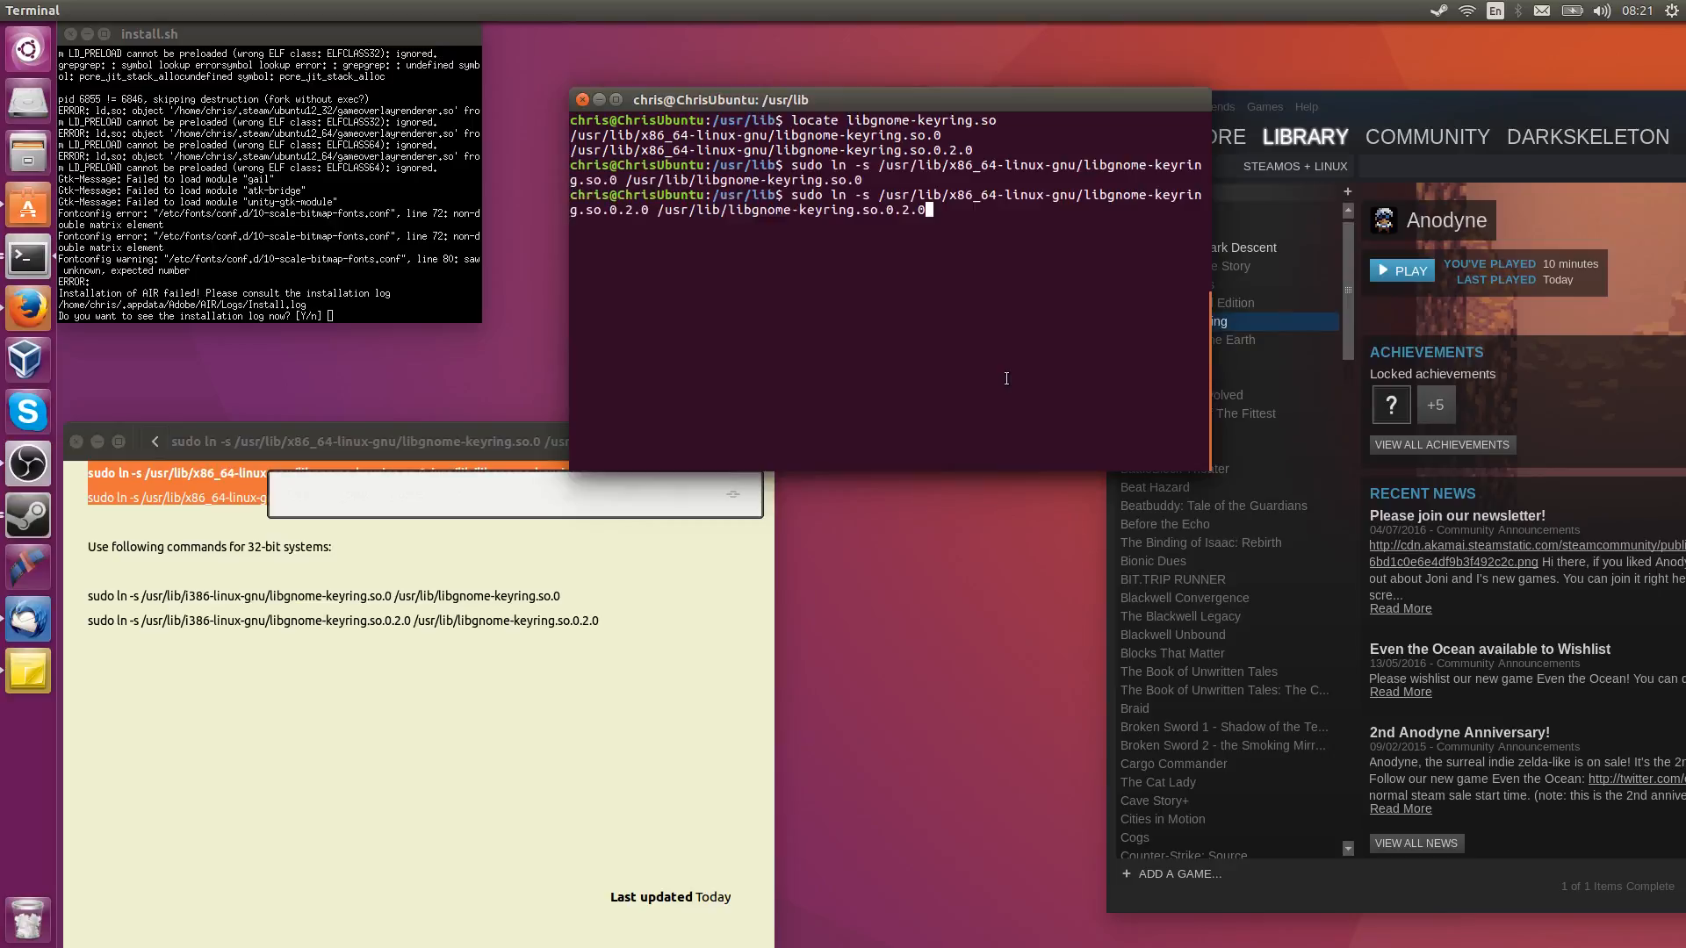
key("Return")
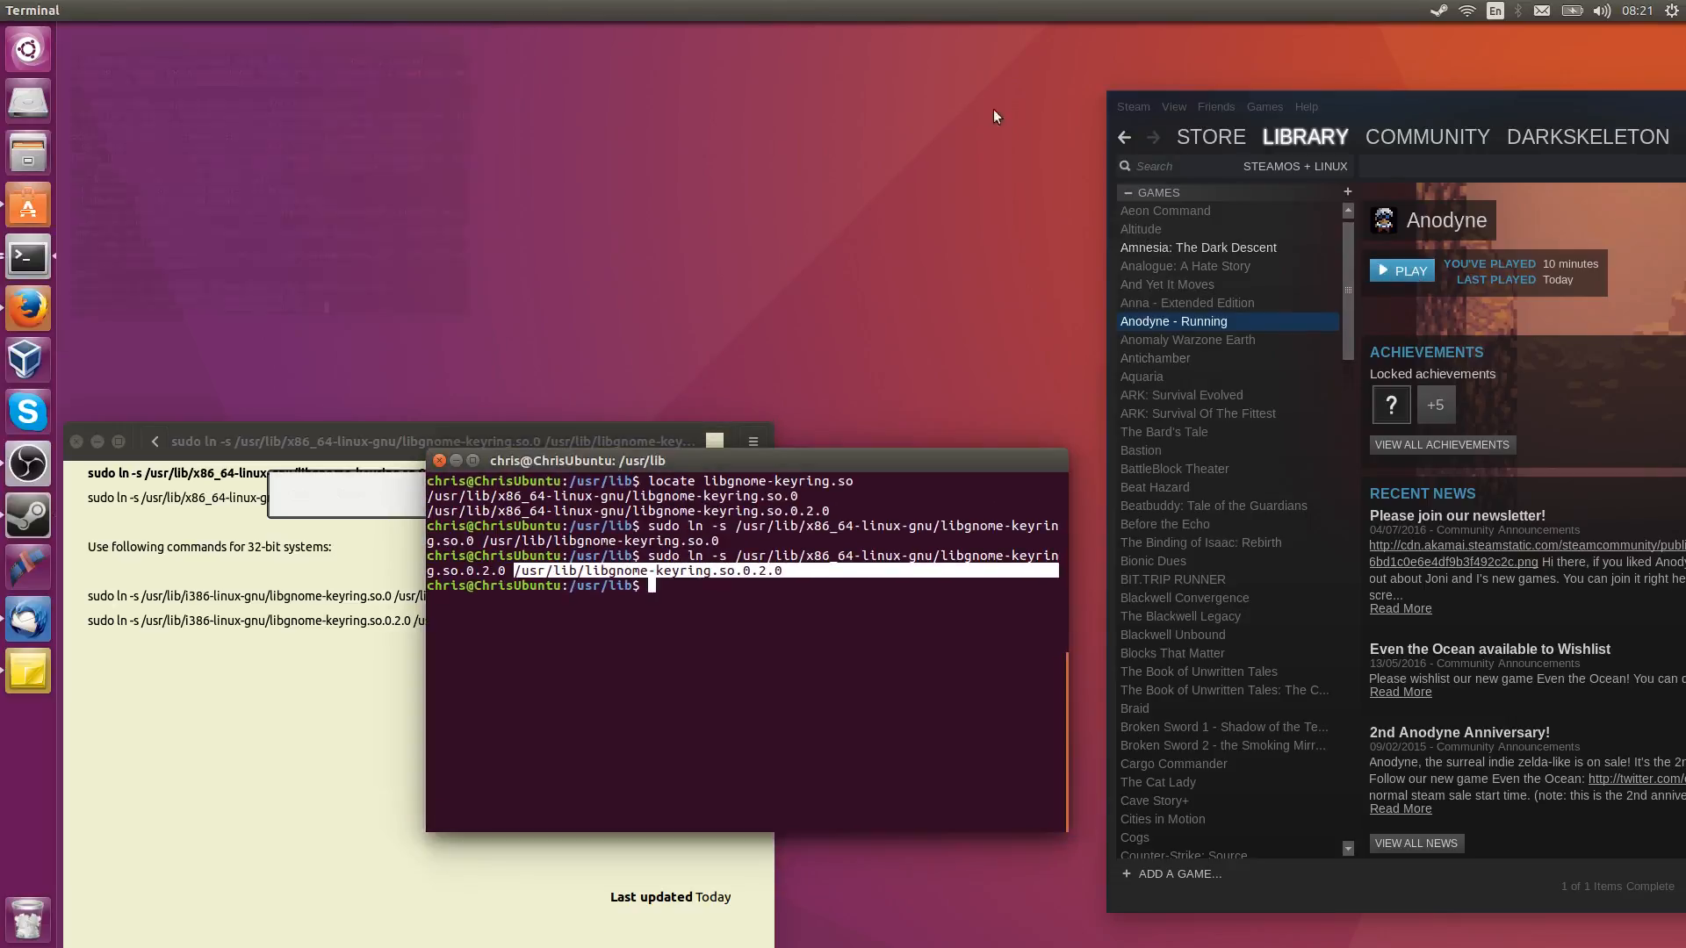
- Relaunch Anodyne from the Steam library so the Adobe AIR installer reappears with its license agreement
left_click(1402, 270)
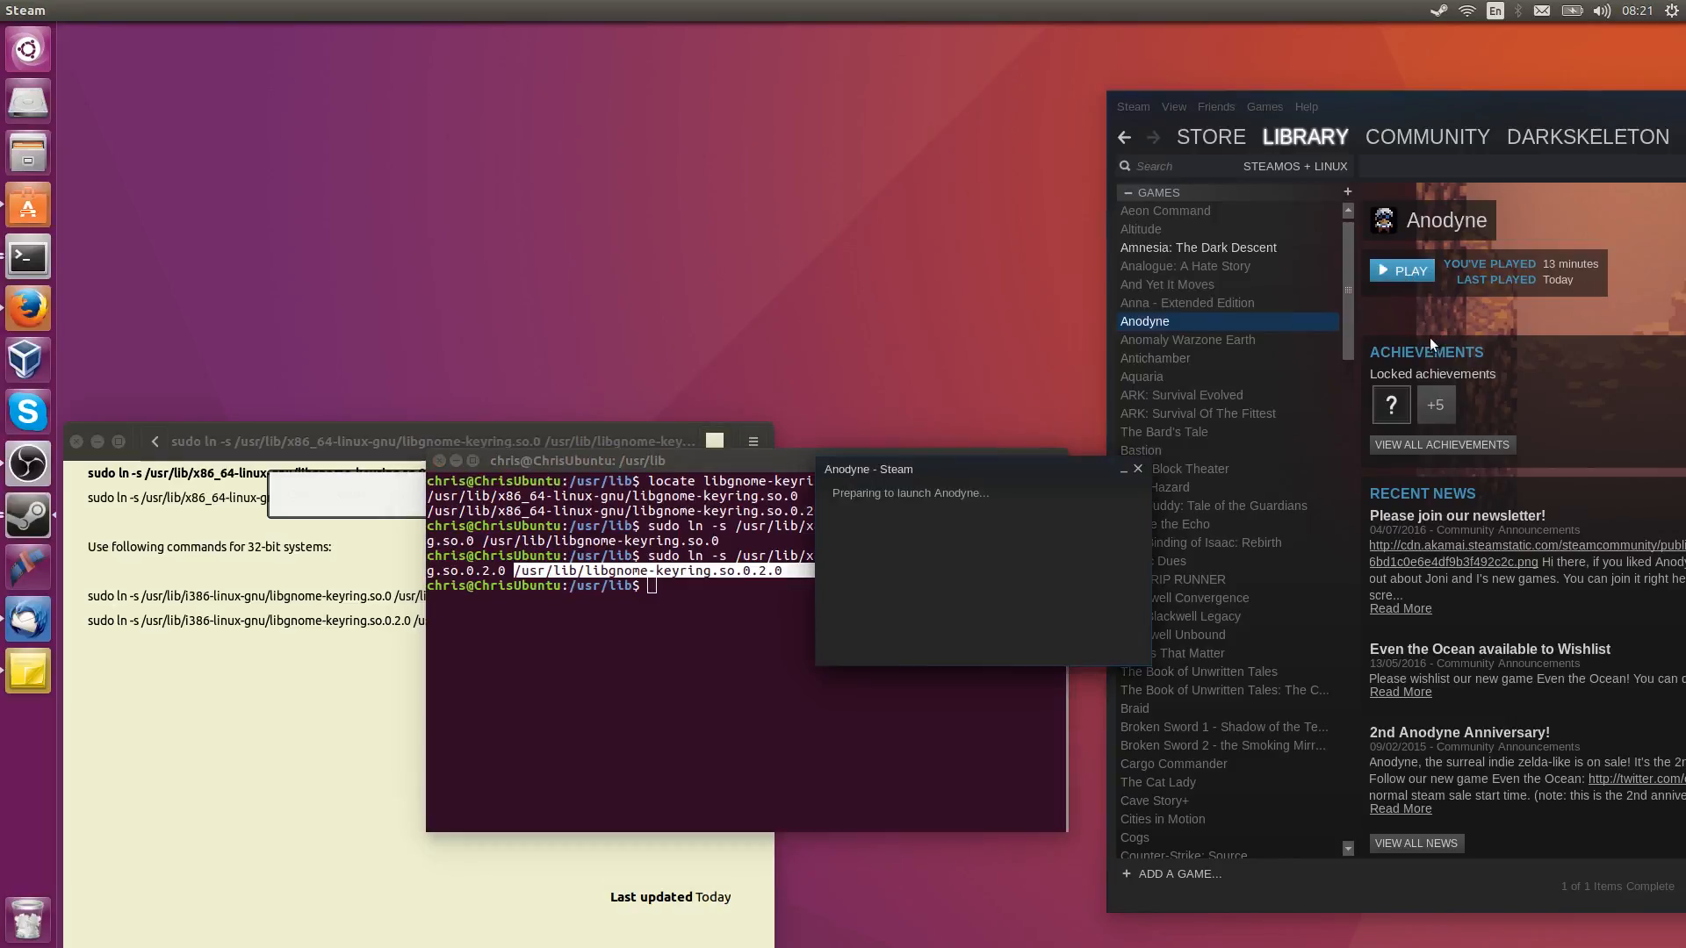
left_click(1401, 271)
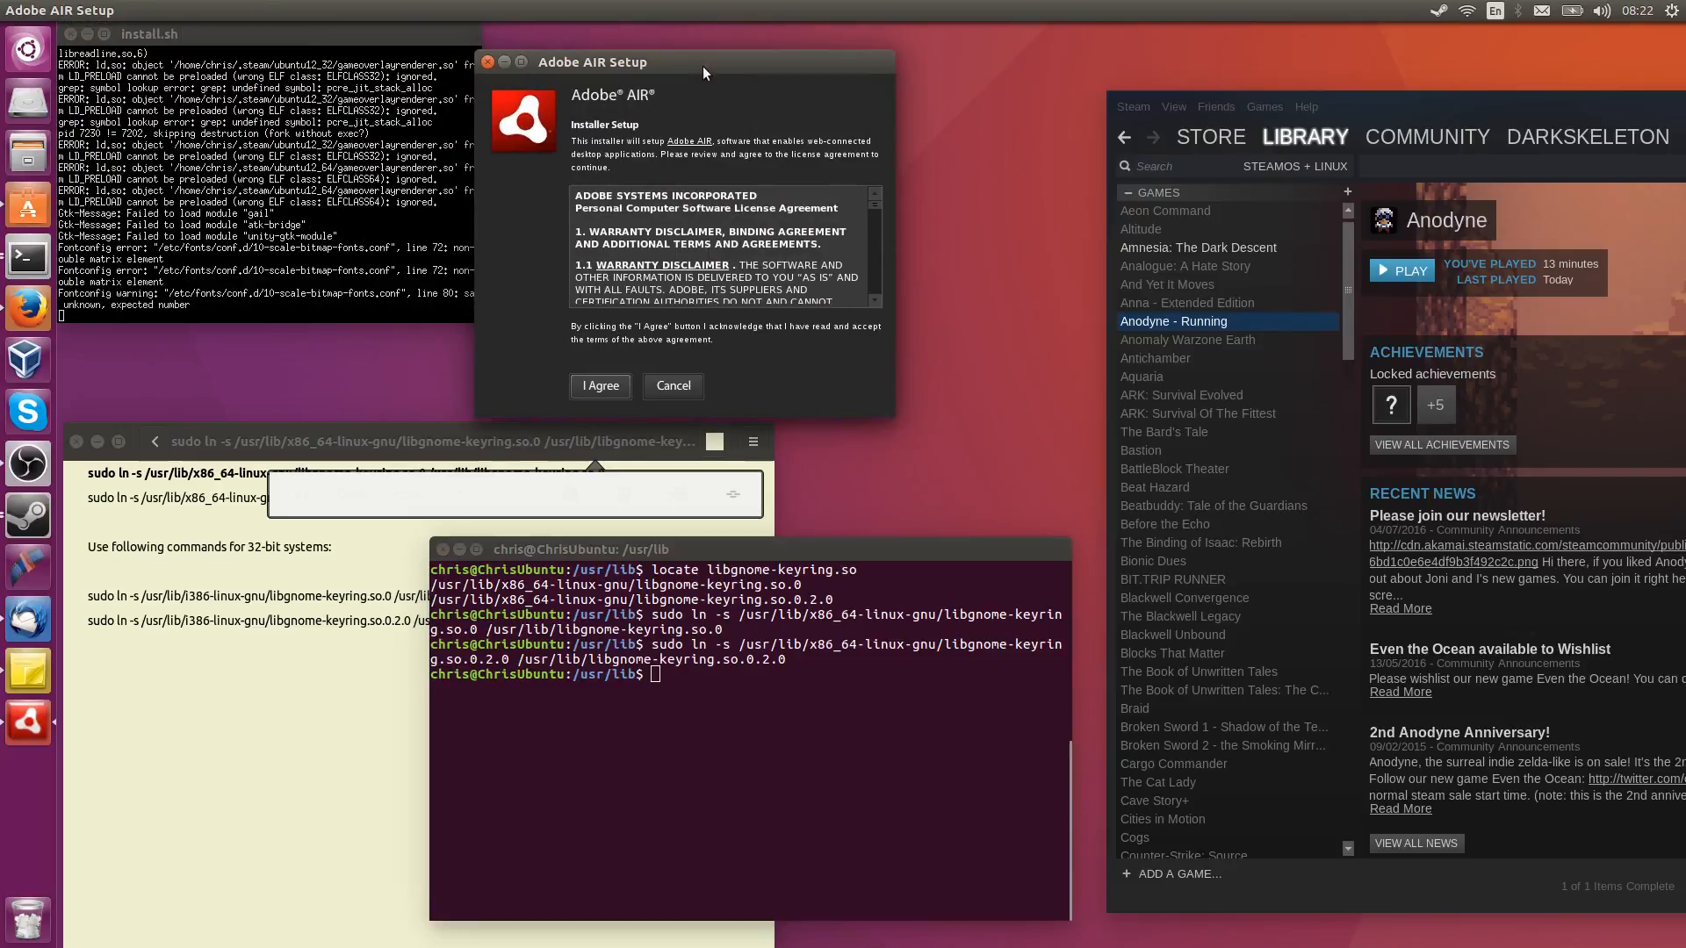
- Agree to the Adobe AIR license and authenticate with the administrator password to start installing
left_click(599, 386)
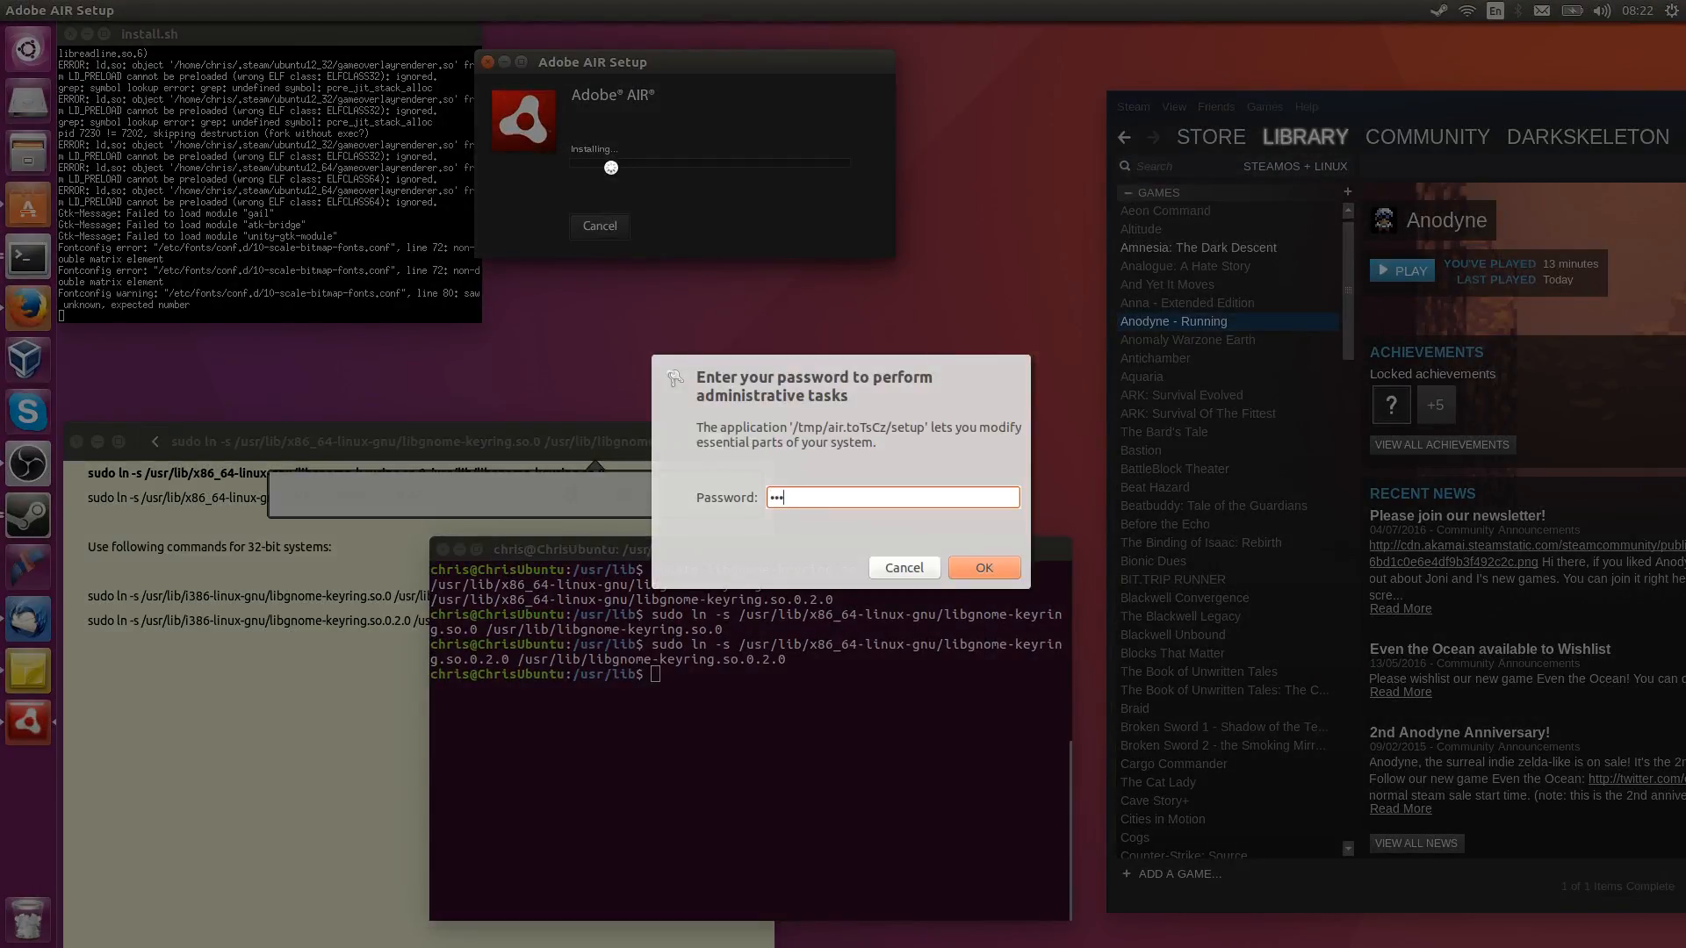
left_click(982, 567)
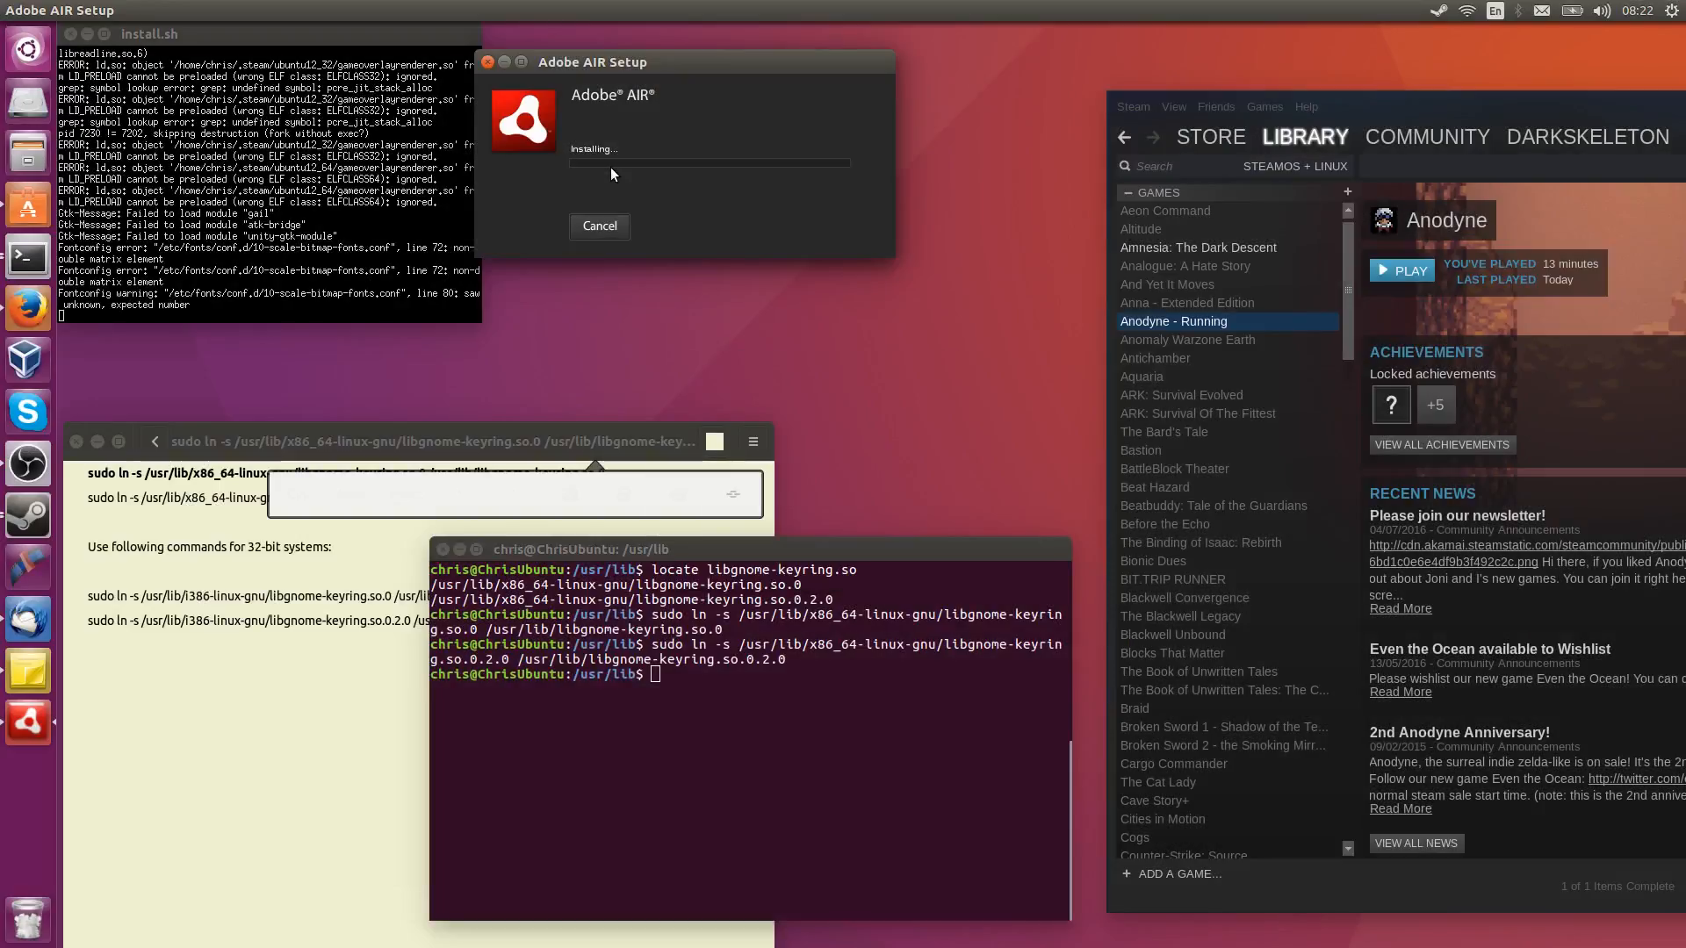